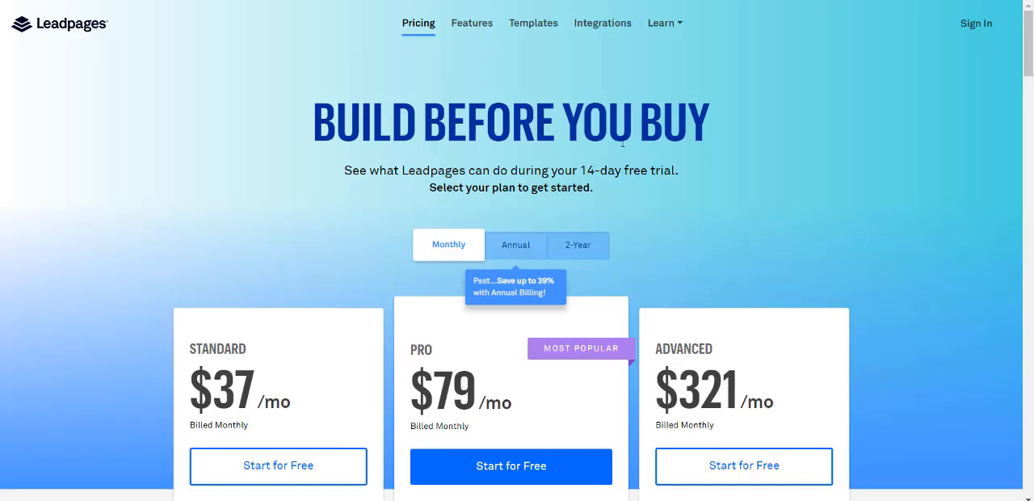
Step: Scroll to the plan feature lists and highlight the Pro plan's unlimited pages, traffic and leads feature
{"action": "scroll", "scroll_direction": "down", "scroll_amount": 3}
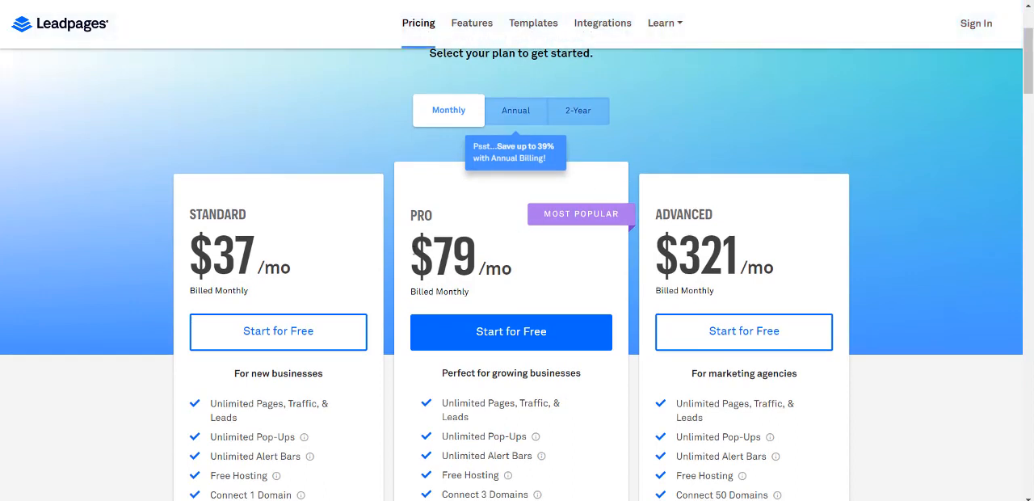
{"action": "scroll", "scroll_direction": "down", "scroll_amount": 3}
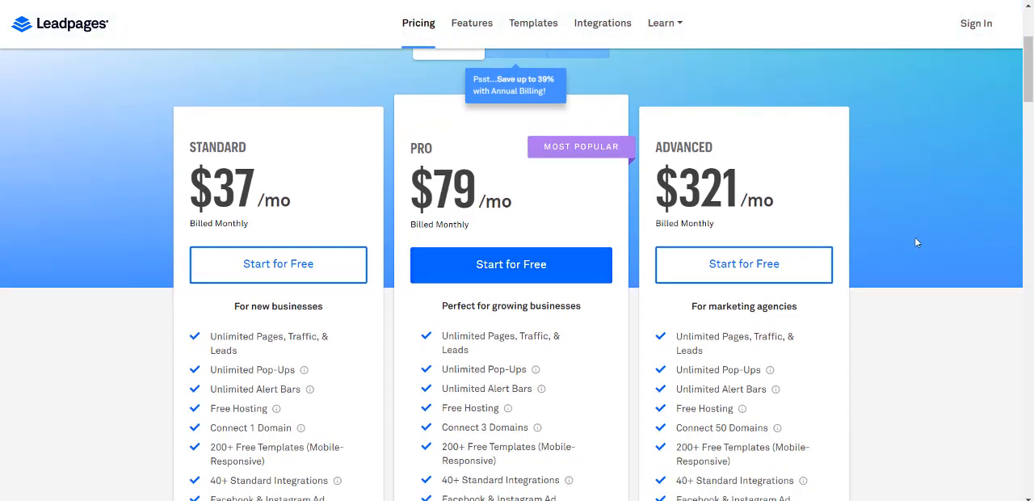
{"action": "mouse_move", "coordinate": [920, 239]}
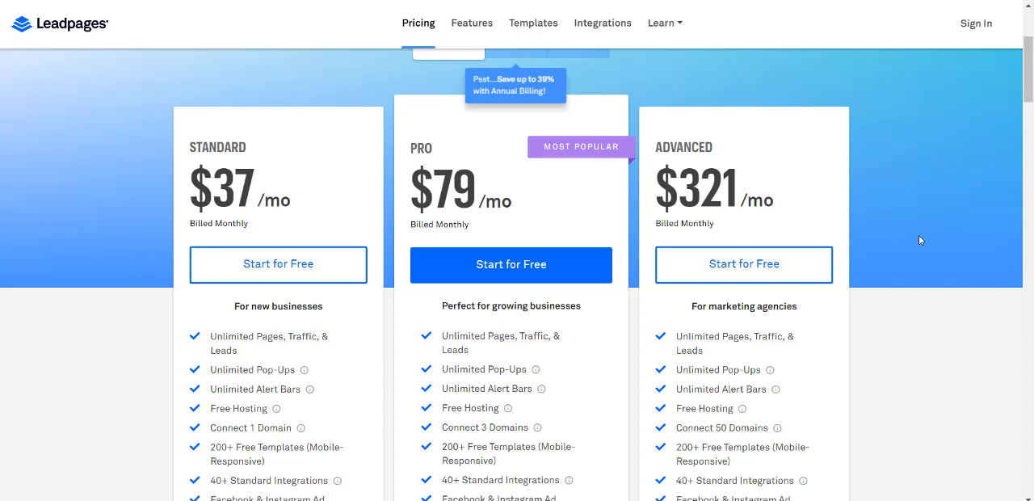
{"action": "scroll", "scroll_direction": "down", "scroll_amount": 3}
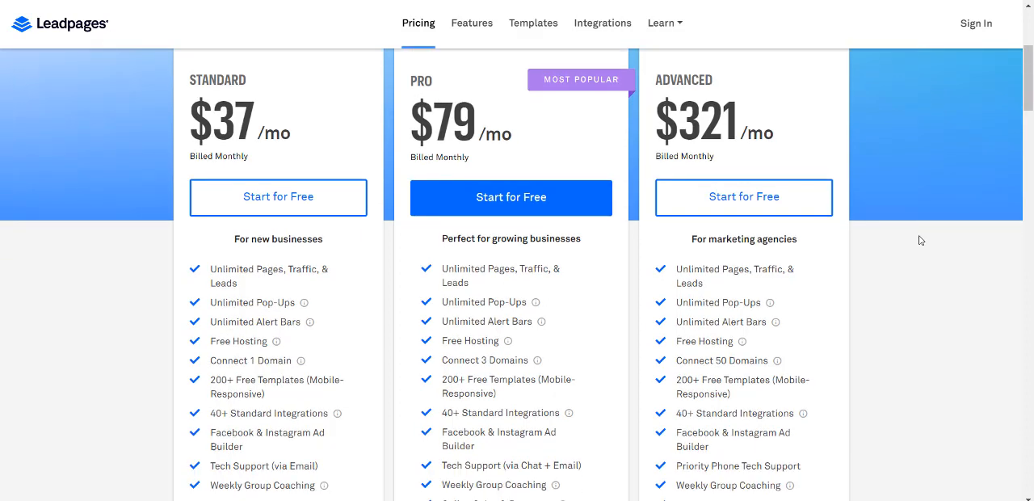
{"action": "mouse_move", "coordinate": [483, 273]}
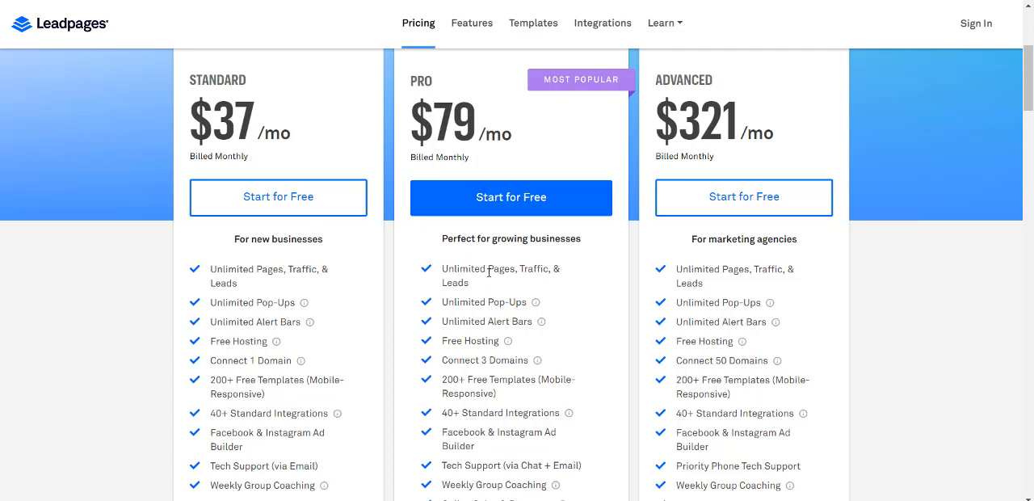
{"action": "double_click", "coordinate": [456, 282]}
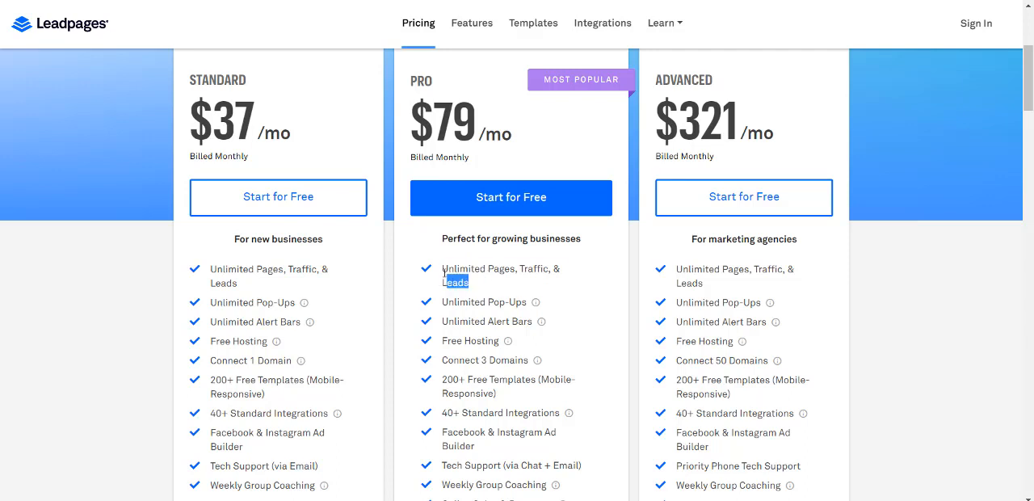
{"action": "left_click_drag", "start_coordinate": [456, 281], "coordinate": [443, 267]}
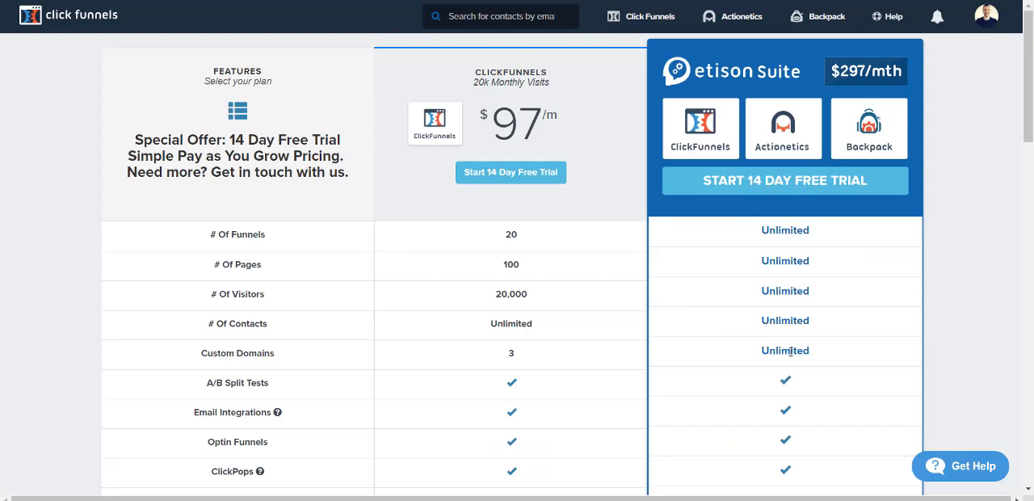
{"action": "mouse_move", "coordinate": [1009, 337]}
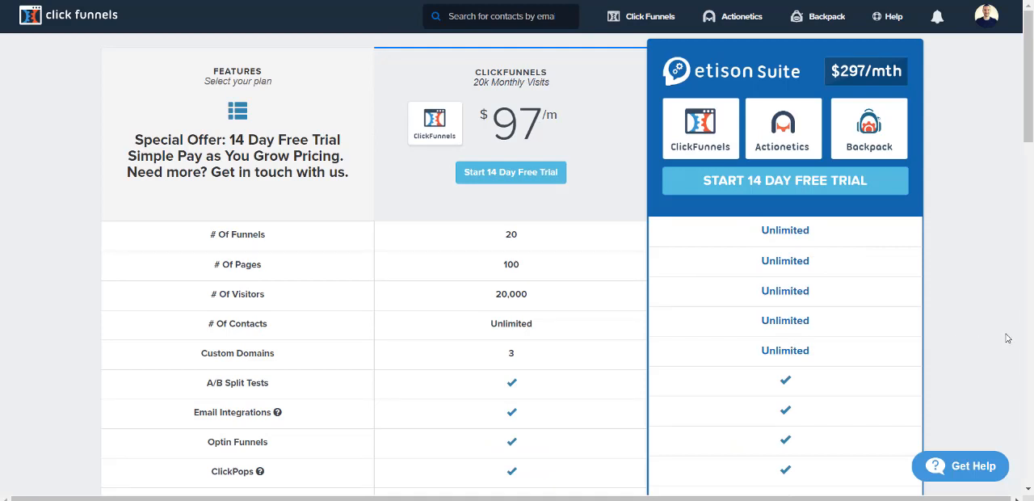
{"action": "mouse_move", "coordinate": [521, 240]}
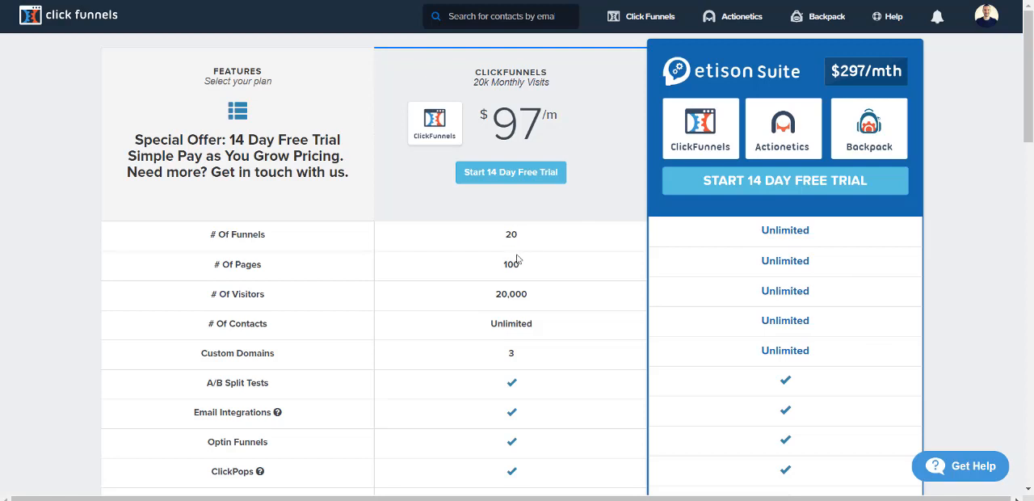
{"action": "mouse_move", "coordinate": [495, 300]}
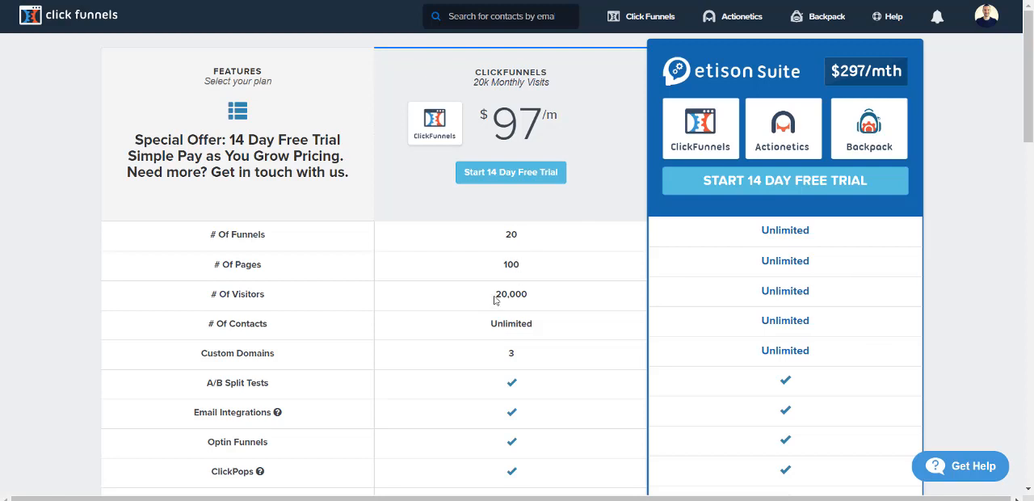
Step: Highlight the 20,000 visitors figure in the ClickFunnels $97 plan table
{"action": "double_click", "coordinate": [511, 295]}
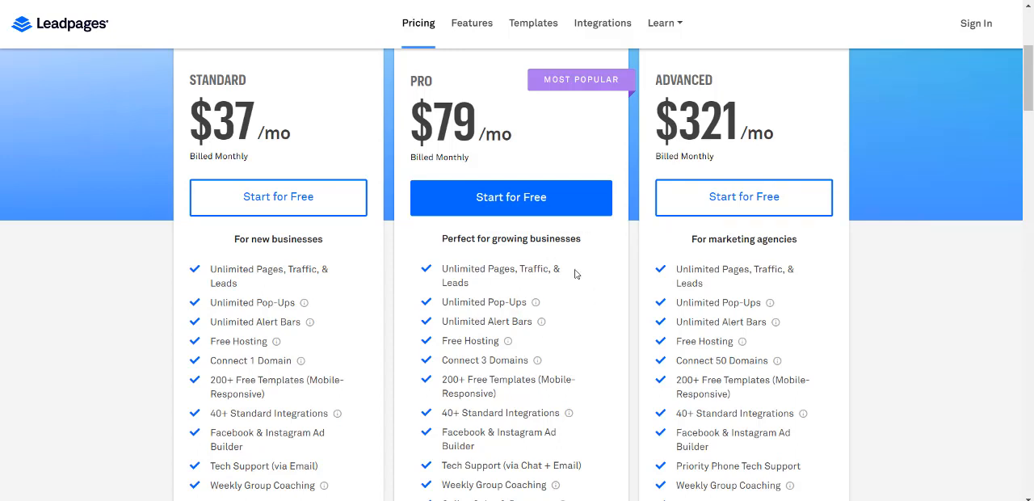
{"action": "mouse_move", "coordinate": [564, 290]}
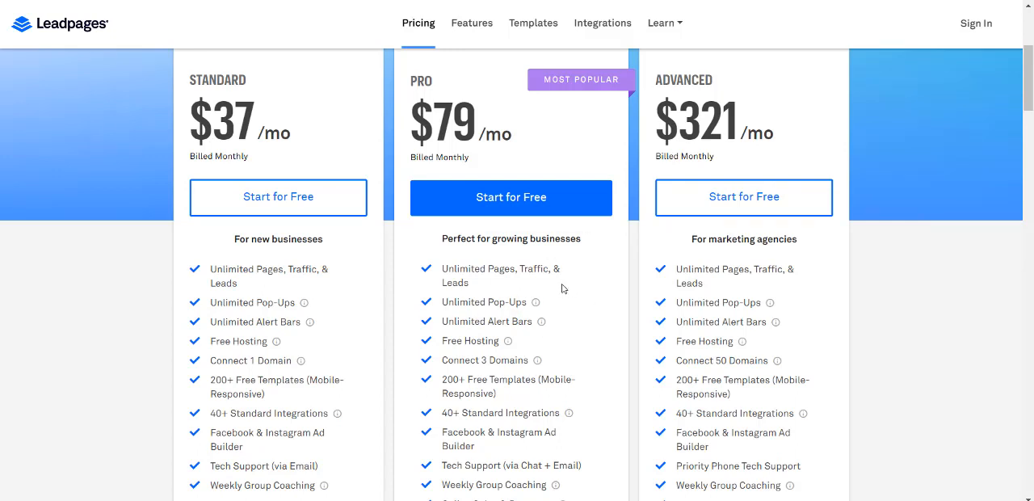
{"action": "mouse_move", "coordinate": [530, 268]}
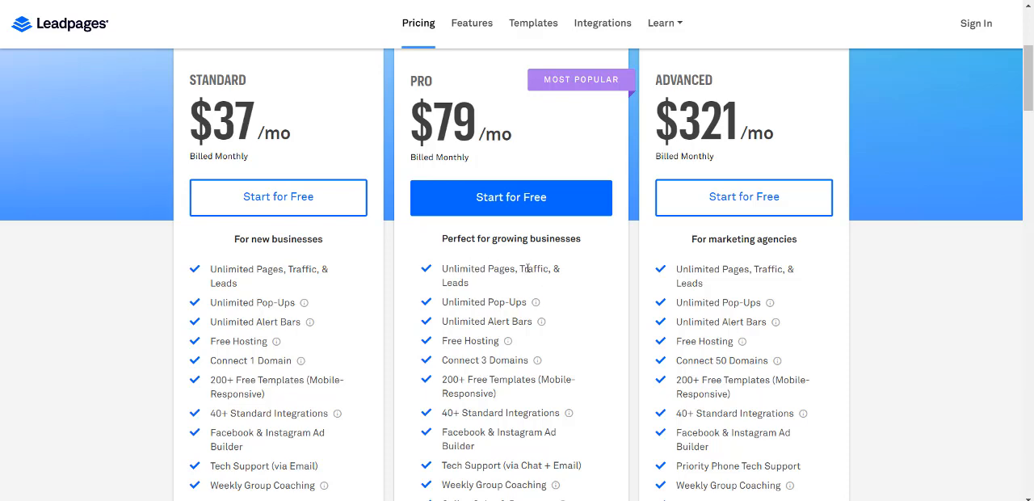
Step: Scroll the Leadpages pricing page to bring the $79 Pro plan feature list into view
{"action": "scroll", "scroll_direction": "down", "scroll_amount": 3}
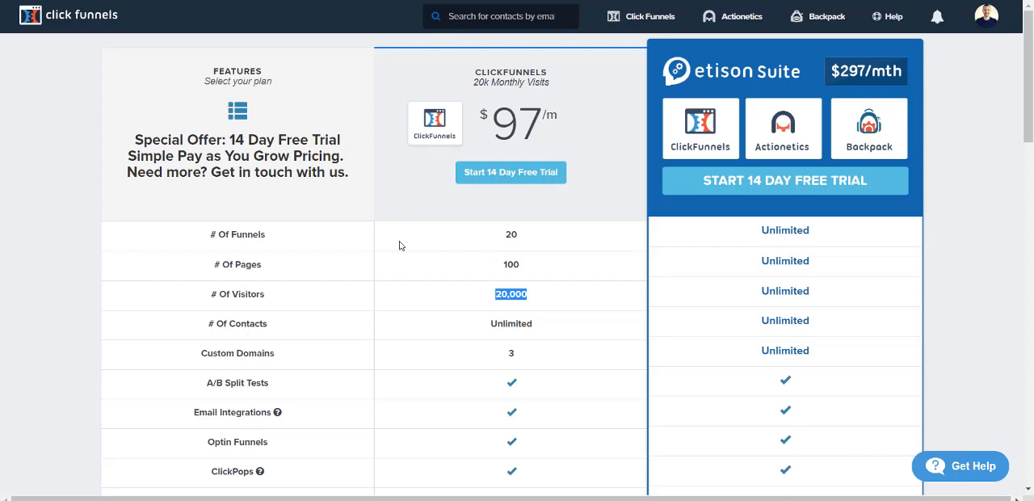
{"action": "scroll", "scroll_direction": "down", "scroll_amount": 3}
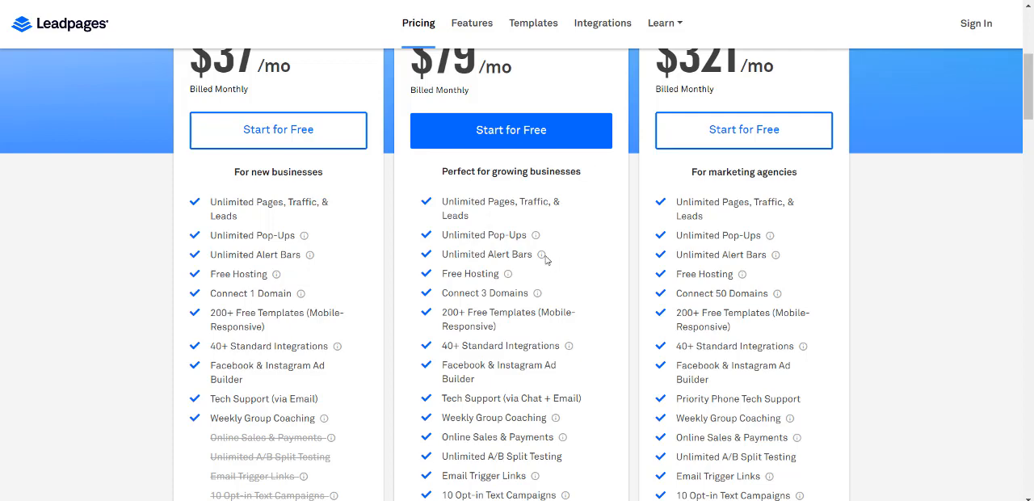
{"action": "mouse_move", "coordinate": [540, 254]}
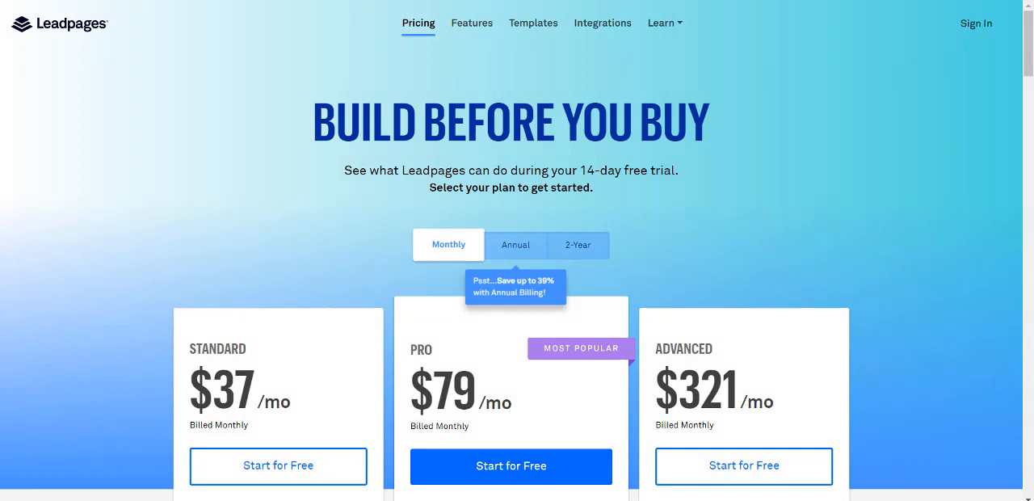
{"action": "mouse_move", "coordinate": [739, 169]}
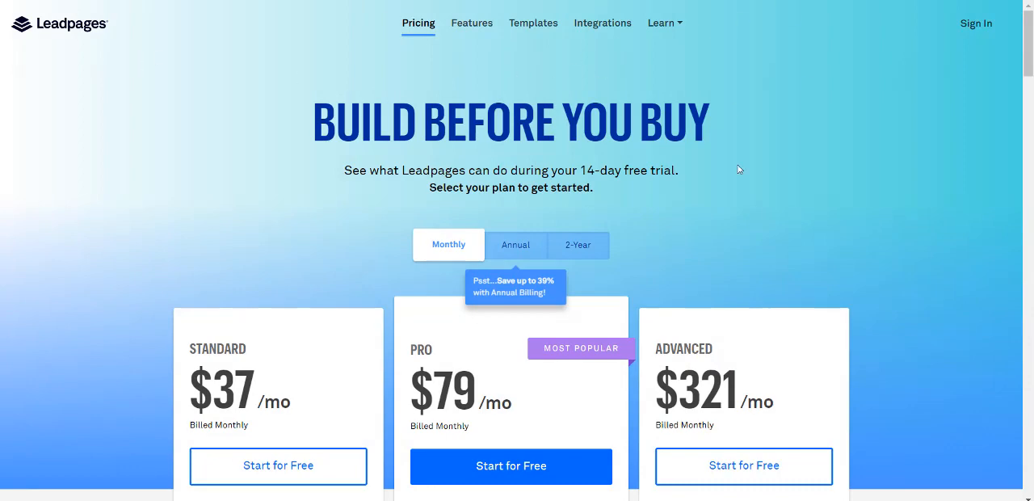
{"action": "scroll", "scroll_direction": "down", "scroll_amount": 3}
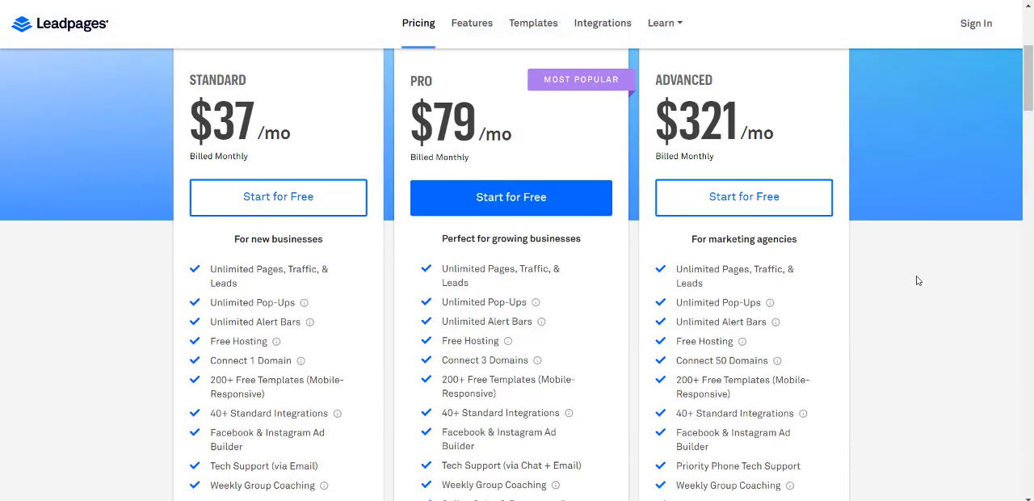
{"action": "scroll", "scroll_direction": "down", "scroll_amount": 3}
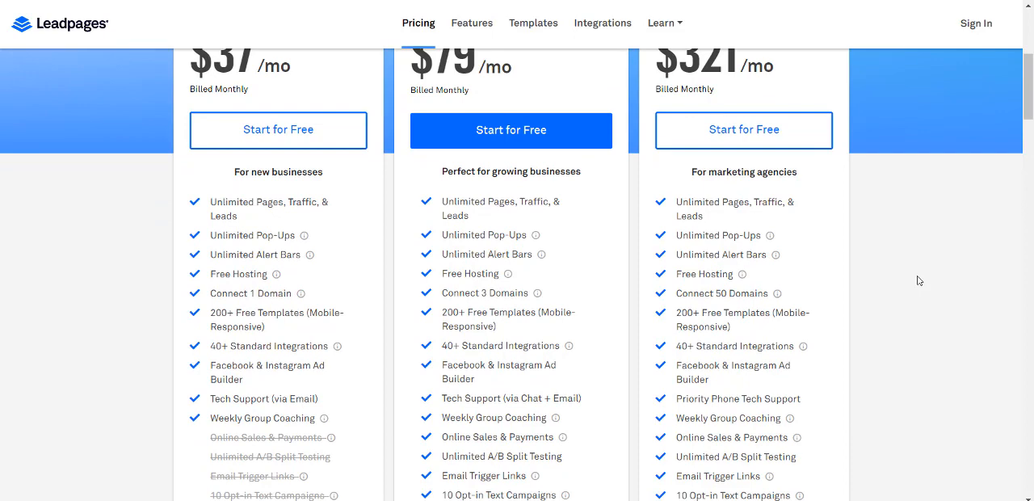
{"action": "scroll", "scroll_direction": "down", "scroll_amount": 3}
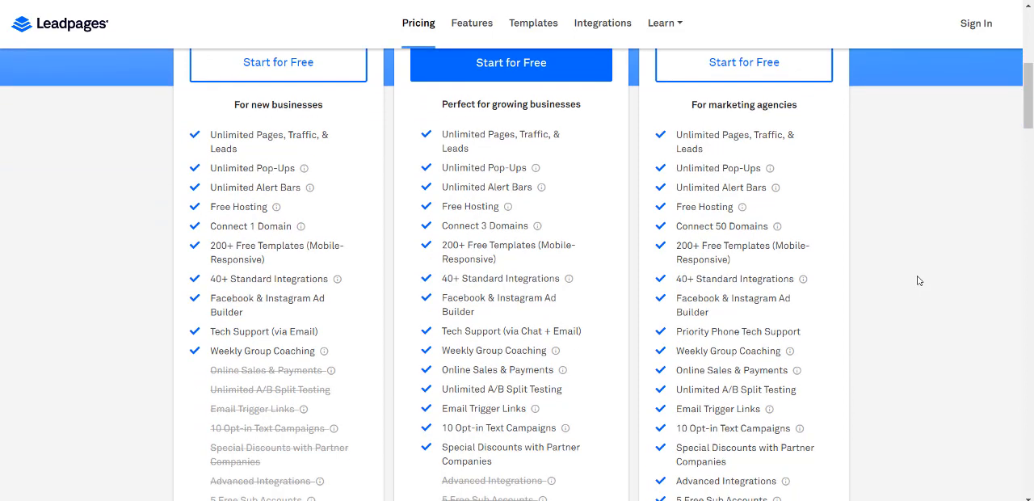
{"action": "mouse_move", "coordinate": [540, 237]}
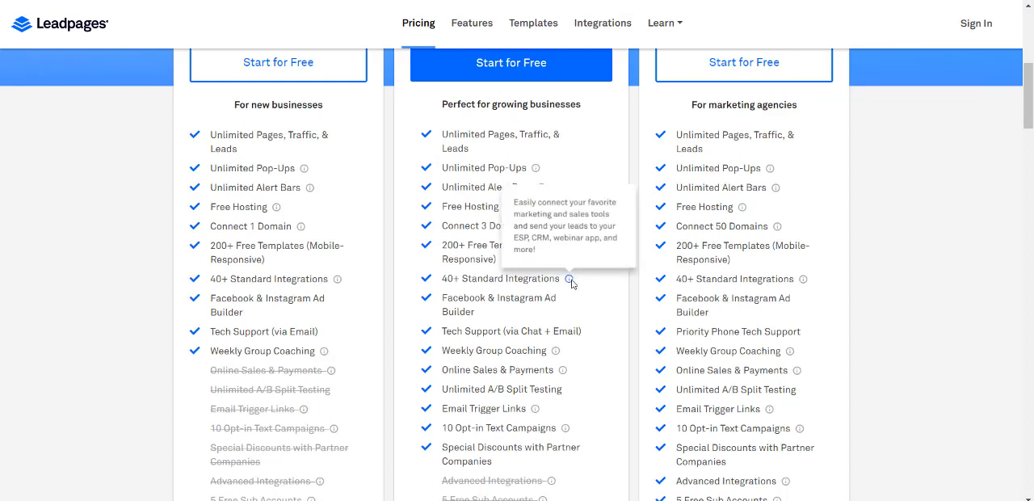
{"action": "mouse_move", "coordinate": [598, 287]}
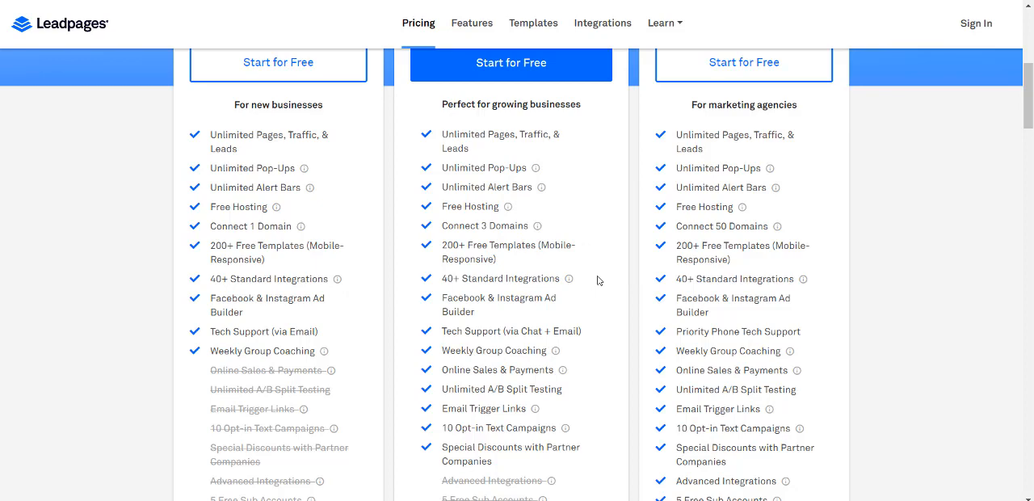
{"action": "scroll", "scroll_direction": "down", "scroll_amount": 3}
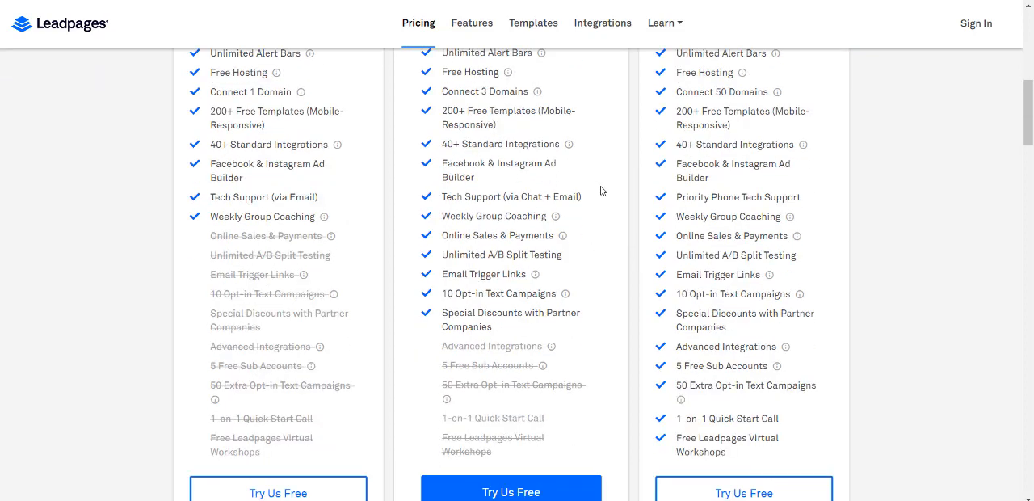
{"action": "mouse_move", "coordinate": [617, 194]}
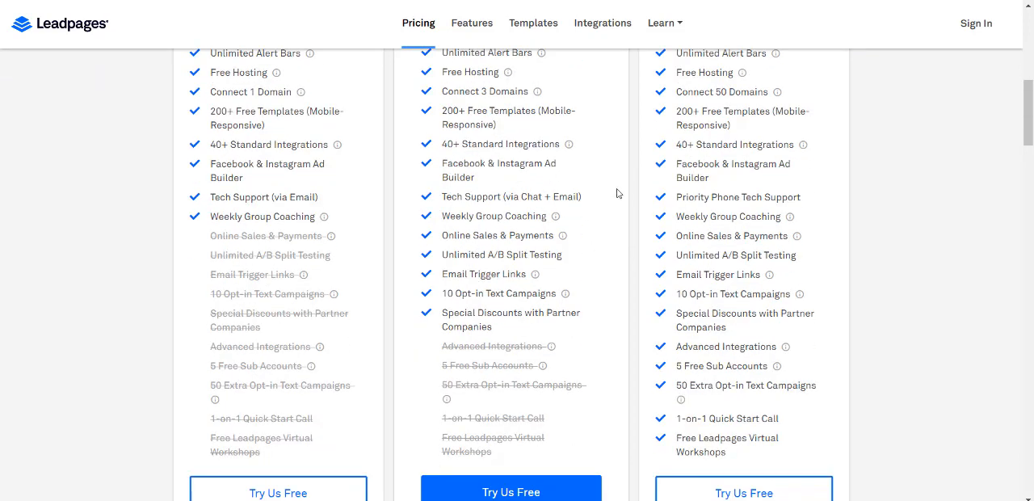
{"action": "mouse_move", "coordinate": [566, 218]}
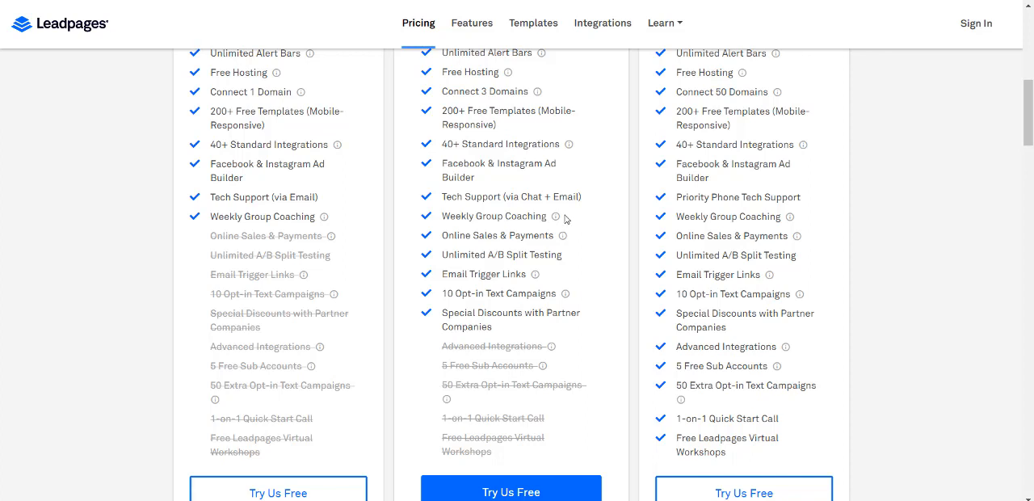
{"action": "mouse_move", "coordinate": [569, 220]}
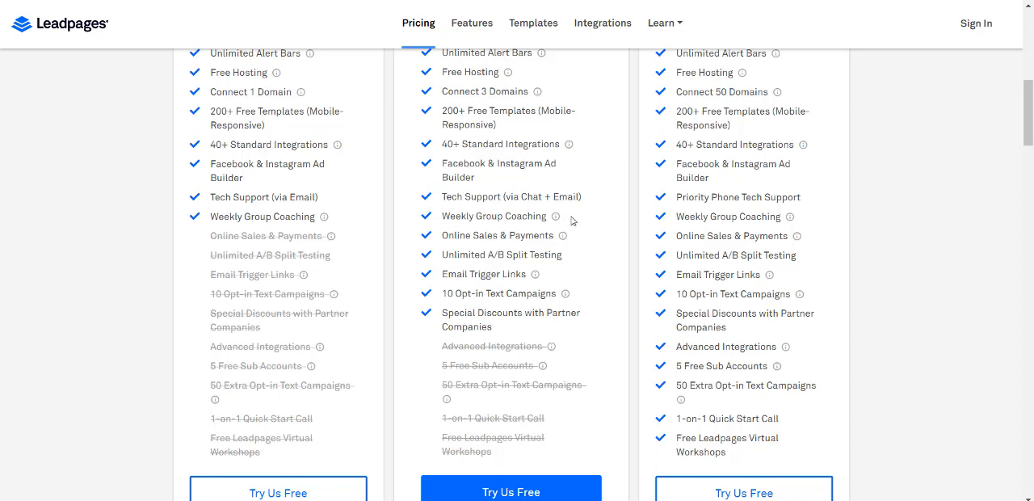
{"action": "mouse_move", "coordinate": [563, 236]}
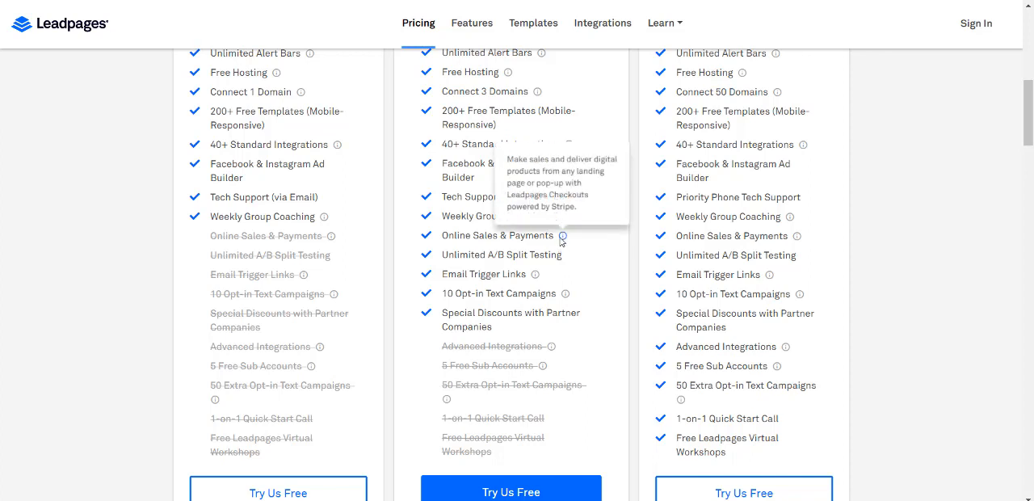
{"action": "mouse_move", "coordinate": [511, 235]}
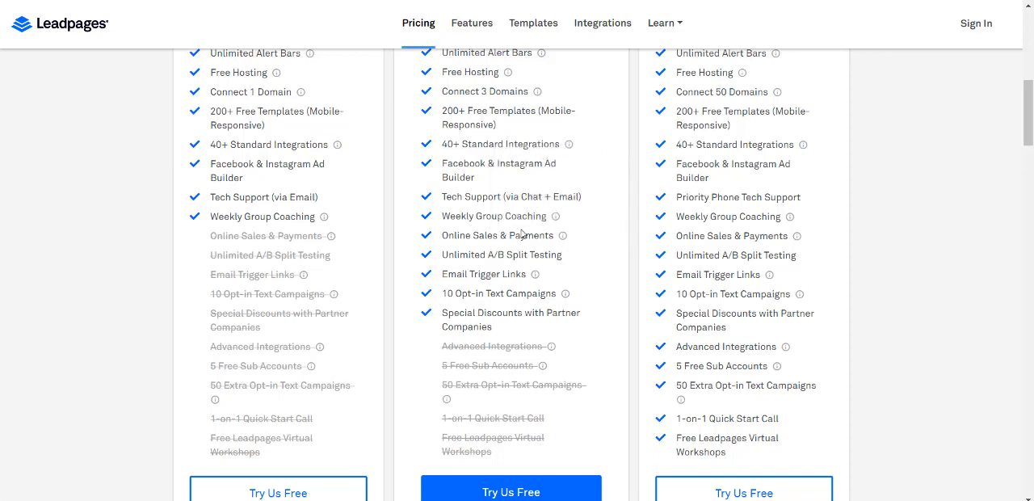
{"action": "mouse_move", "coordinate": [533, 236]}
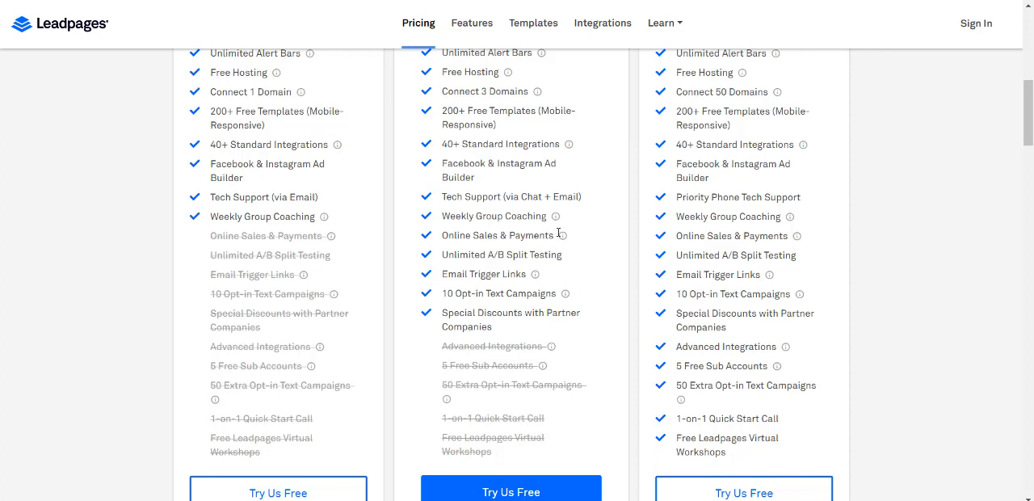
{"action": "mouse_move", "coordinate": [588, 238]}
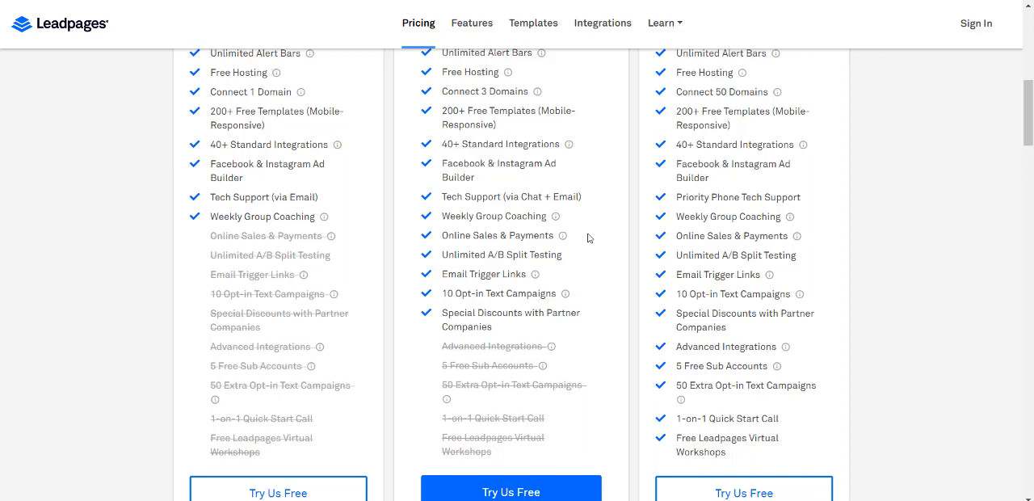
{"action": "double_click", "coordinate": [485, 256]}
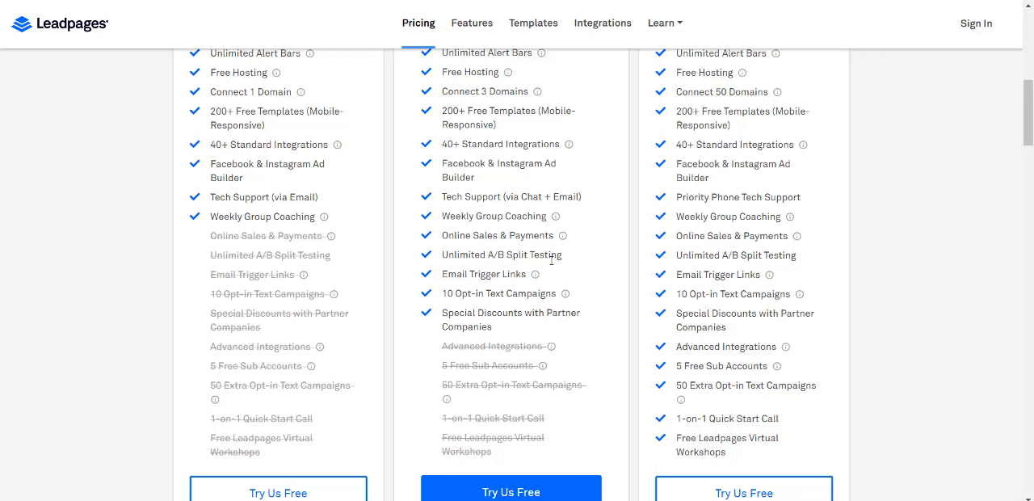
{"action": "mouse_move", "coordinate": [527, 275]}
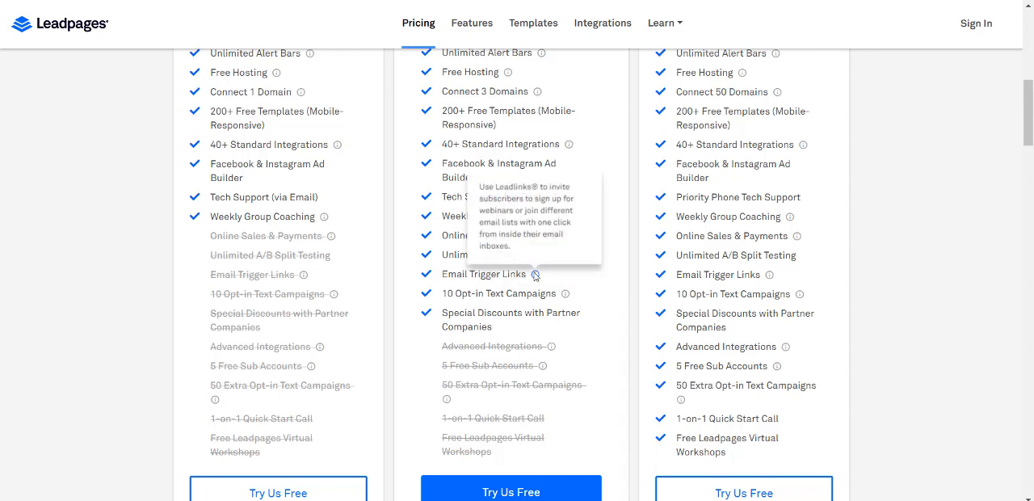
{"action": "mouse_move", "coordinate": [595, 275]}
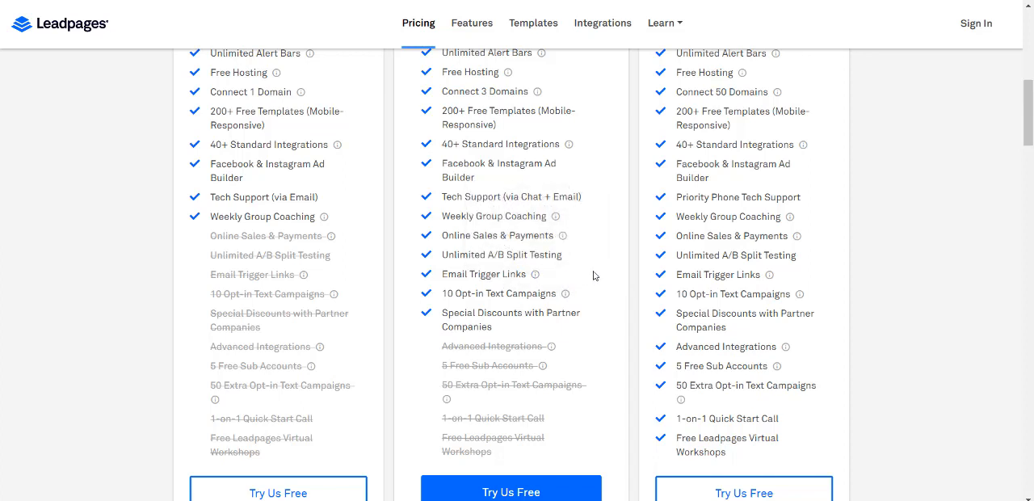
{"action": "mouse_move", "coordinate": [606, 278]}
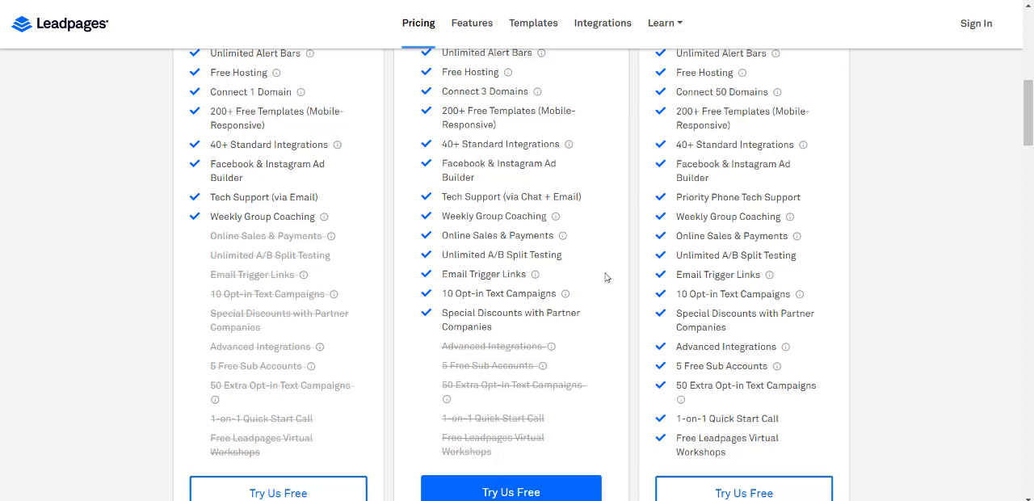
{"action": "mouse_move", "coordinate": [520, 330]}
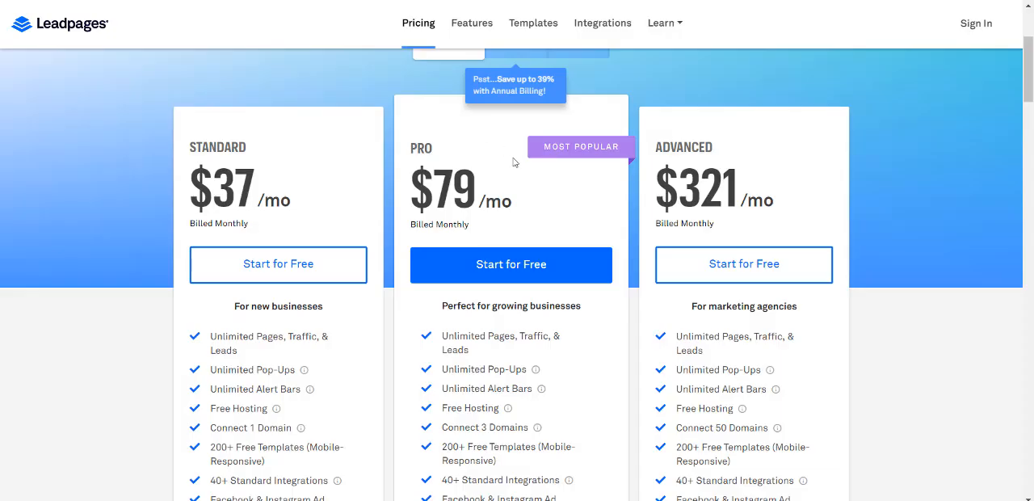
{"action": "mouse_move", "coordinate": [566, 206]}
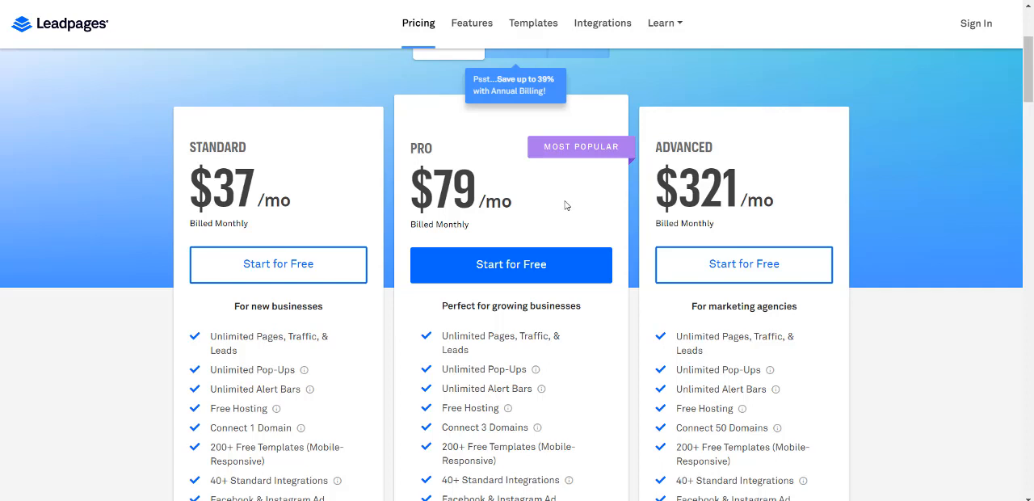
{"action": "scroll", "scroll_direction": "down", "scroll_amount": 3}
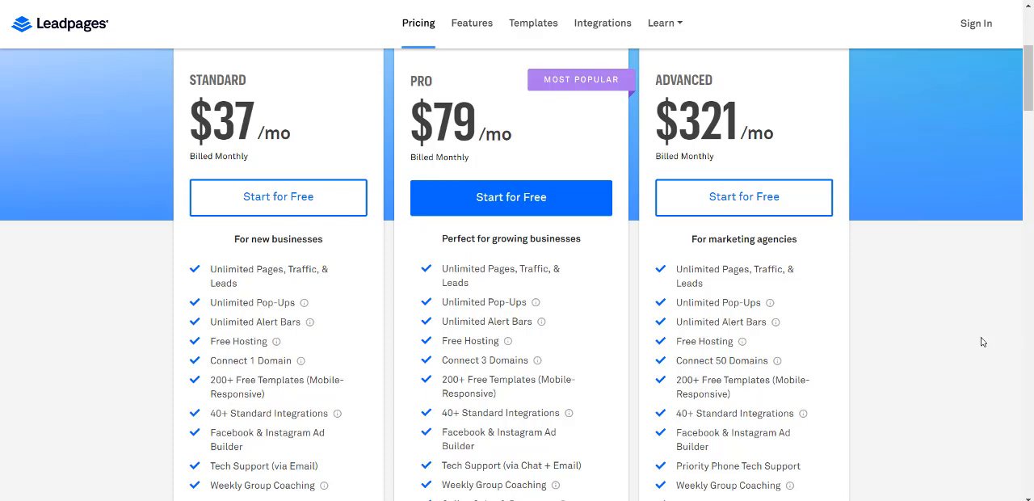
{"action": "mouse_move", "coordinate": [582, 312]}
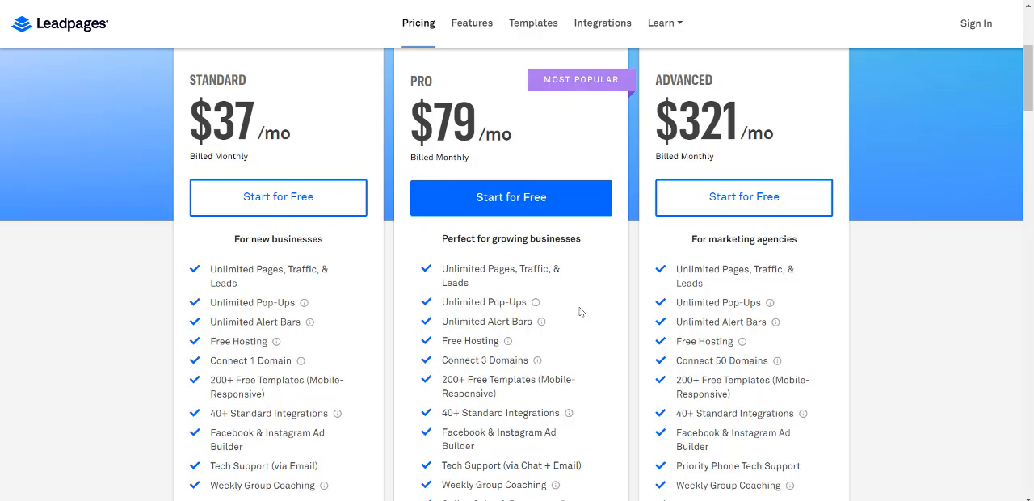
{"action": "scroll", "scroll_direction": "down", "scroll_amount": 3}
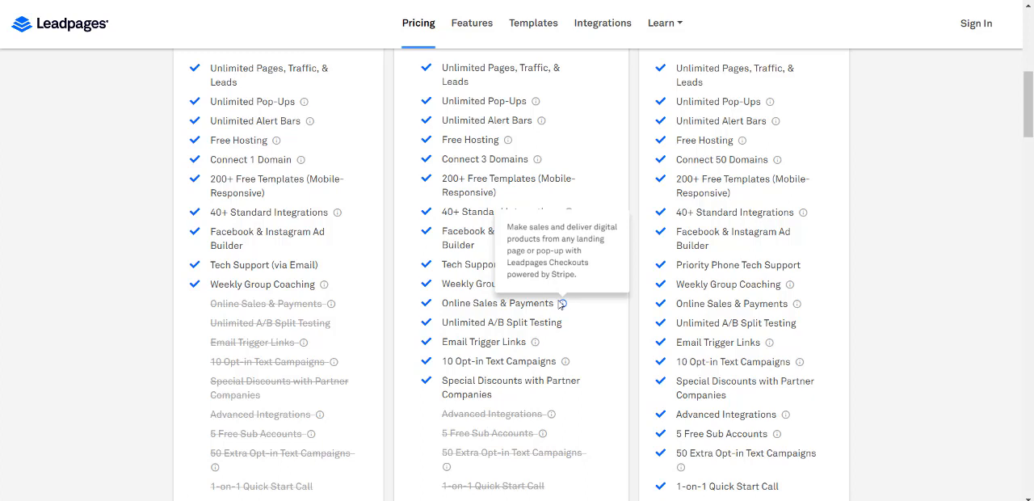
{"action": "mouse_move", "coordinate": [562, 304]}
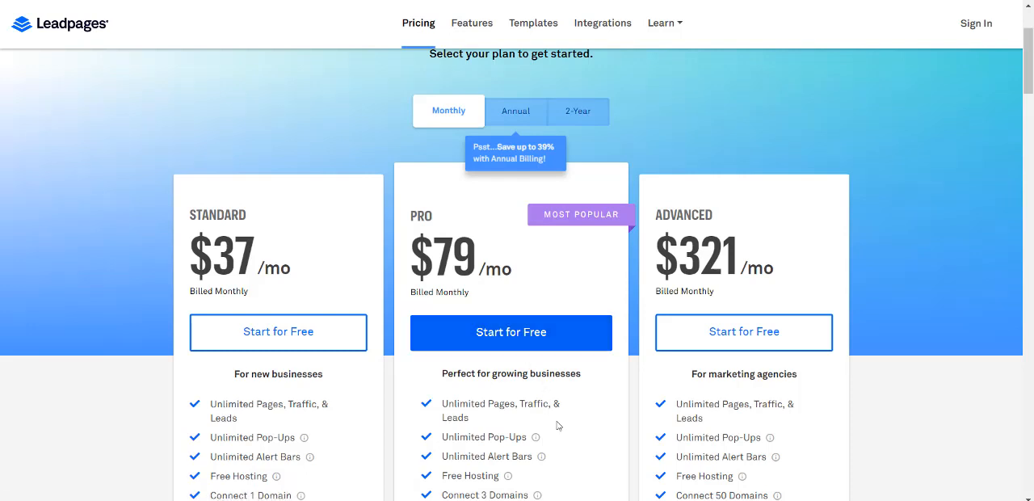
{"action": "scroll", "scroll_direction": "down", "scroll_amount": 3}
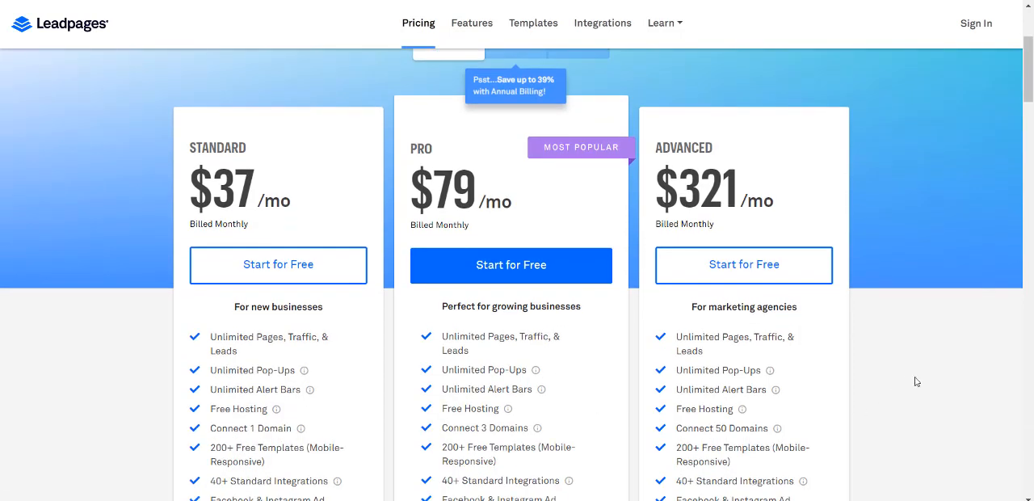
{"action": "mouse_move", "coordinate": [147, 190]}
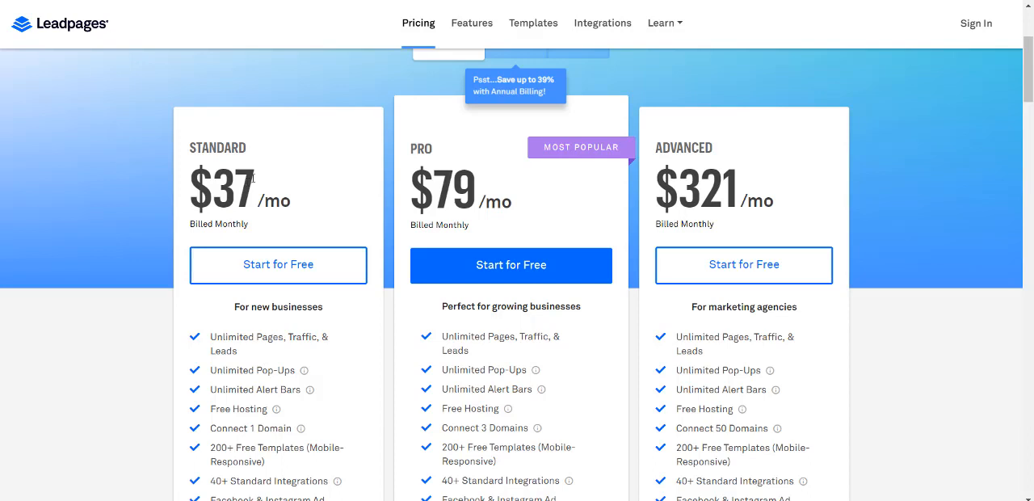
{"action": "mouse_move", "coordinate": [528, 198]}
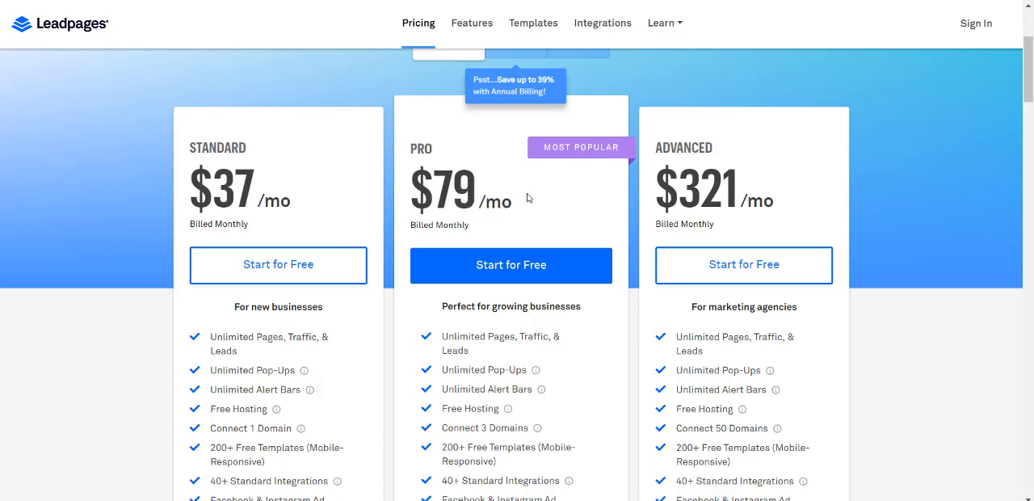
{"action": "mouse_move", "coordinate": [947, 203]}
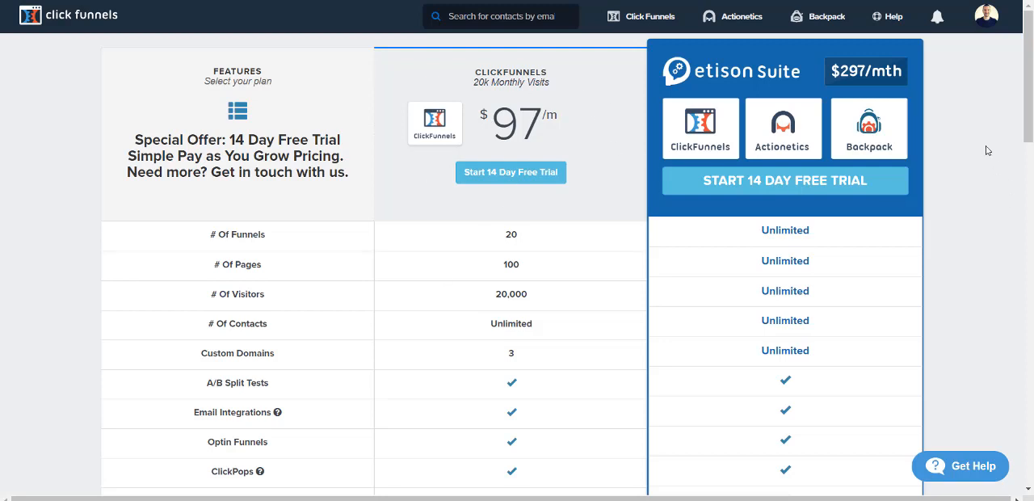
{"action": "scroll", "scroll_direction": "down", "scroll_amount": 3}
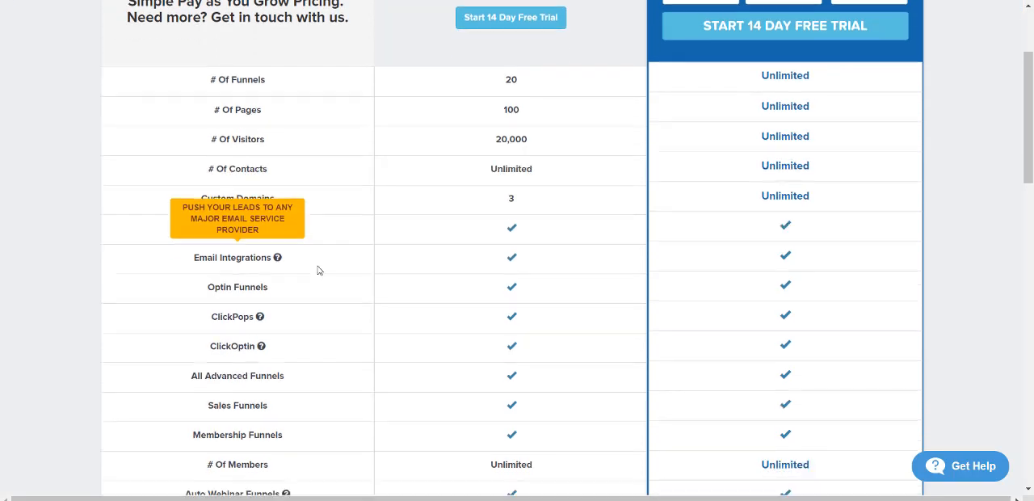
{"action": "scroll", "scroll_direction": "down", "scroll_amount": 3}
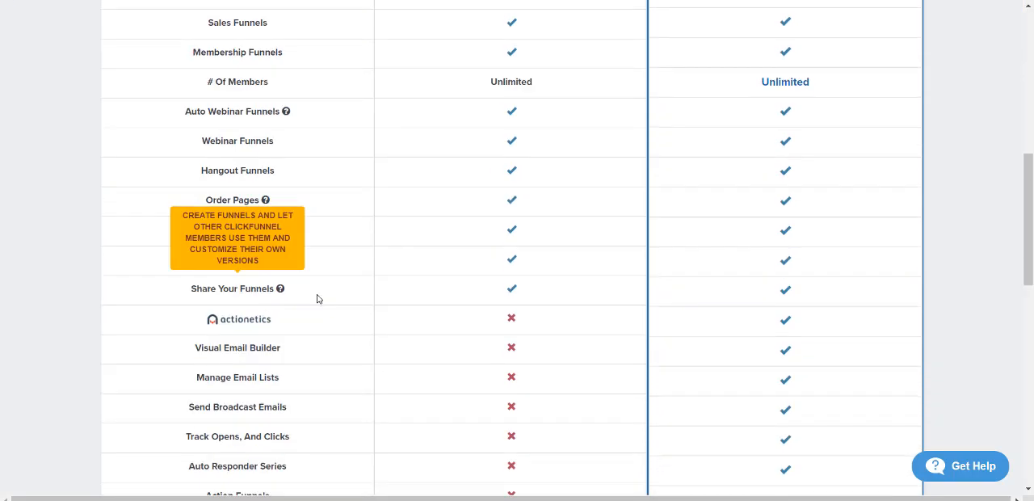
{"action": "scroll", "scroll_direction": "up", "scroll_amount": 3}
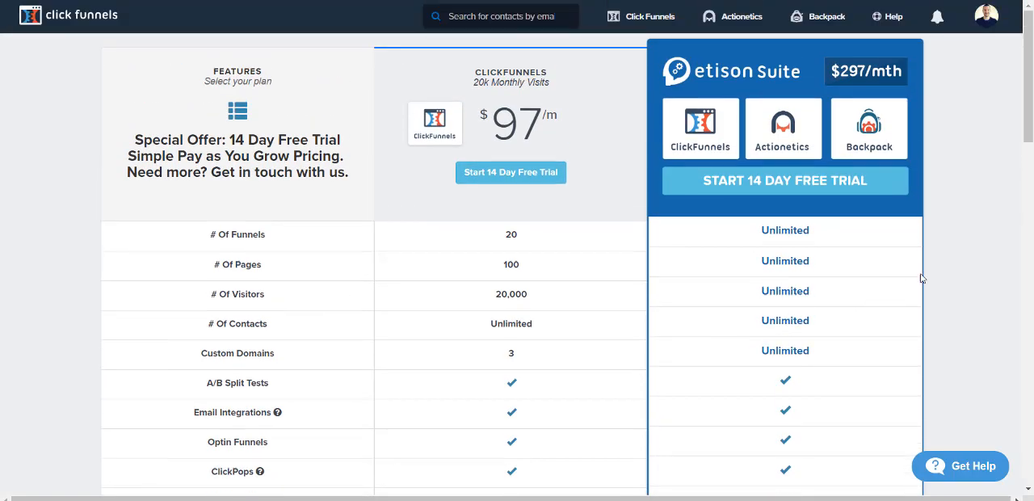
{"action": "mouse_move", "coordinate": [995, 222]}
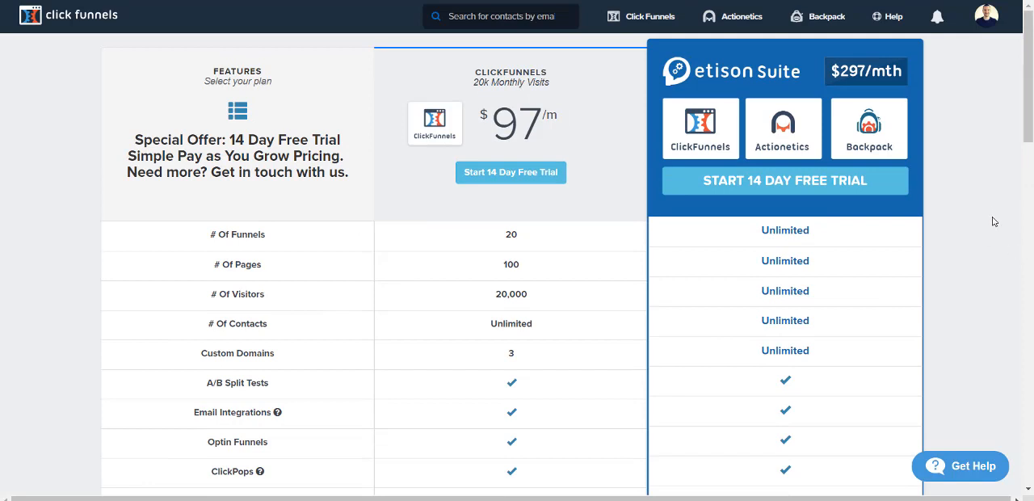